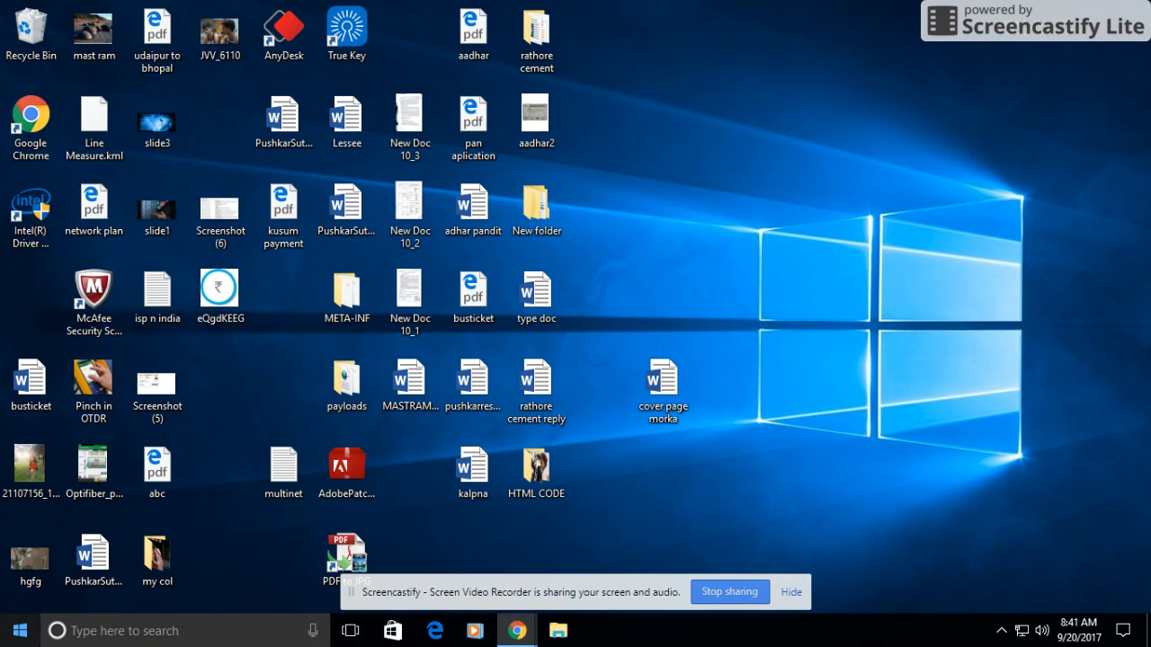
Step: Launch a Command Prompt window via the Run dialog with cmd
{"action": "left_click", "coordinate": [17, 629]}
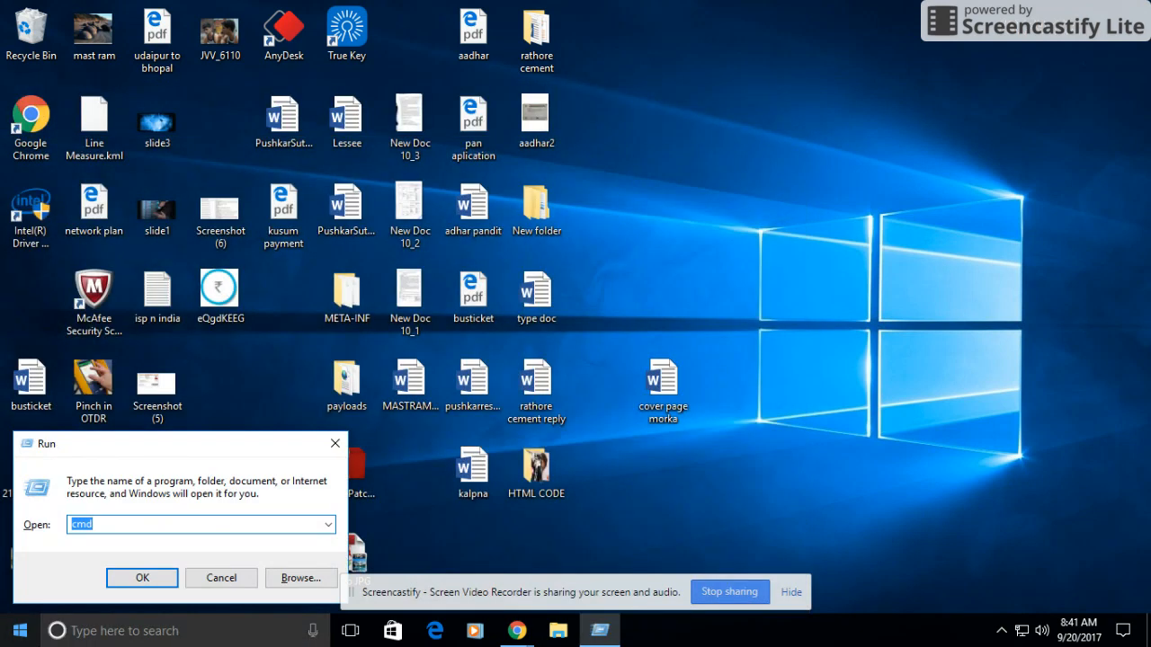
{"action": "left_click", "coordinate": [141, 577]}
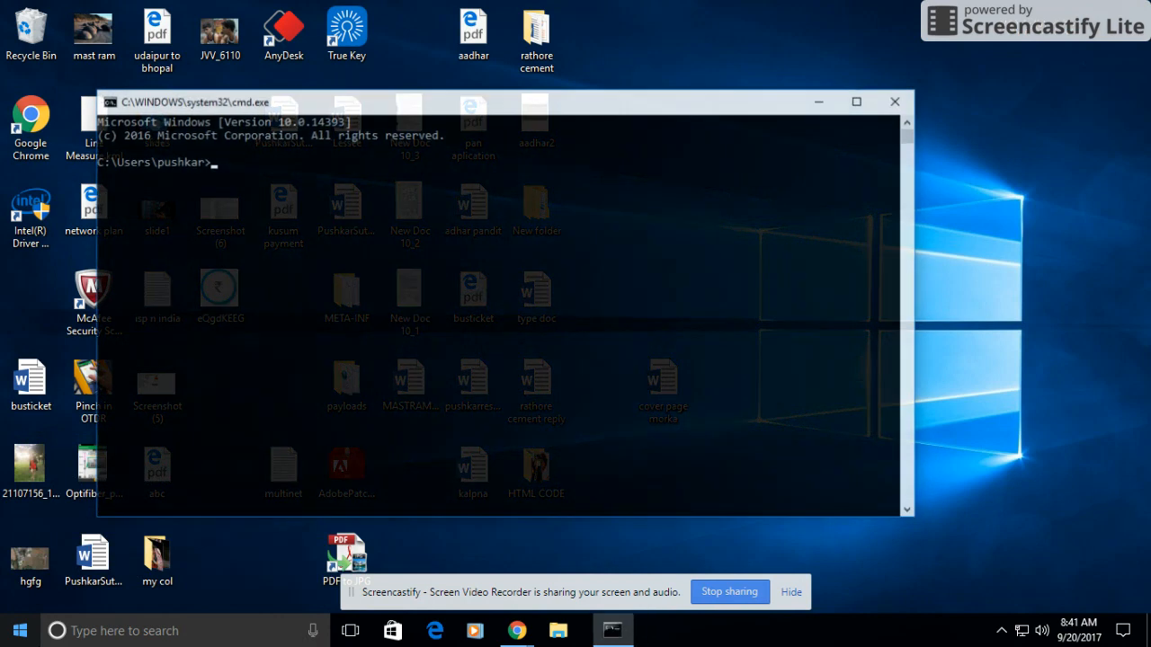
Step: Run ping 8.8.8.8 in Command Prompt to get four replies and statistics
{"action": "type", "text": "p"}
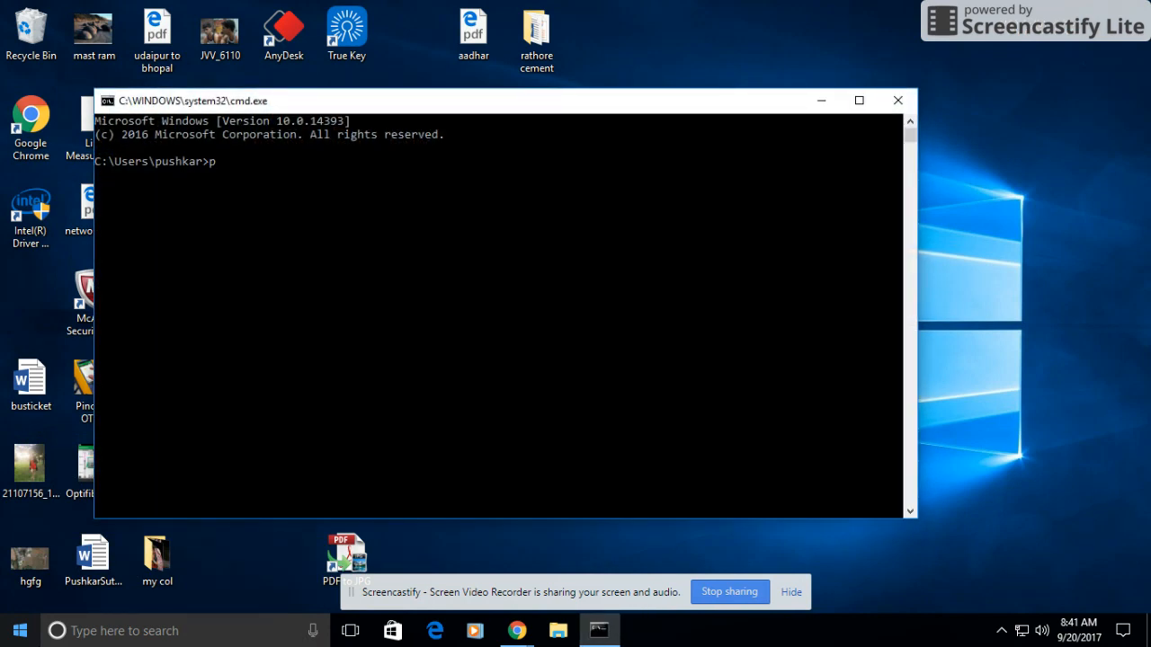
{"action": "type", "text": "ing"}
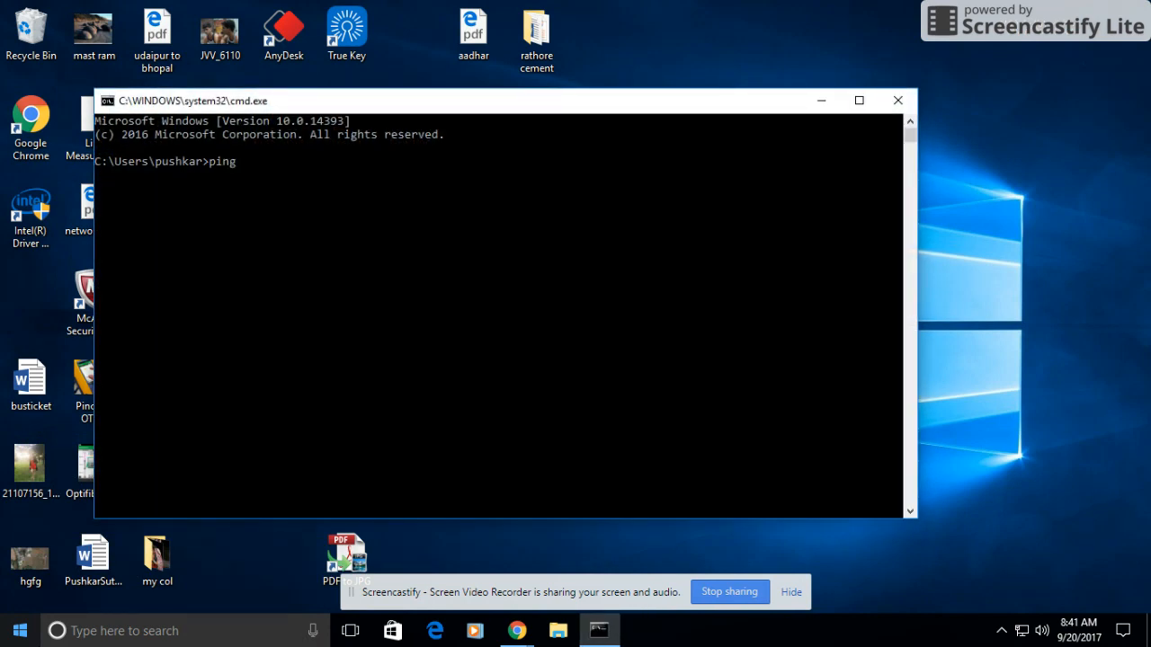
{"action": "type", "text": "8.8.8.8"}
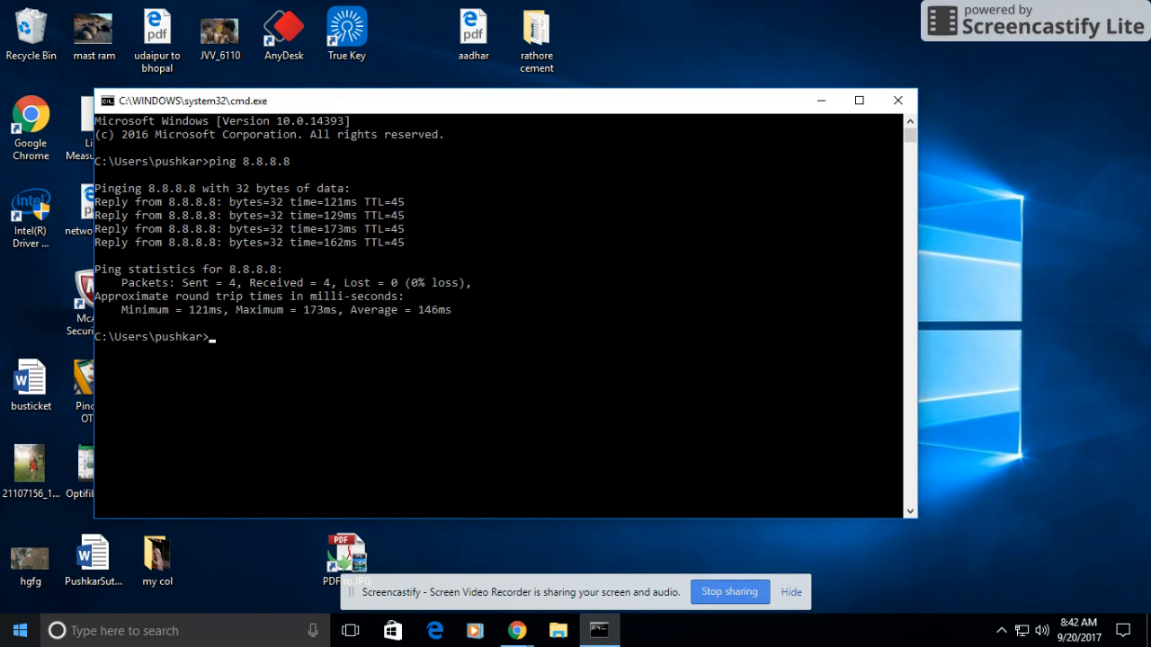
Step: Run ping 8.8.8.8 >> D:\ping_data.xls to append the results to that file
{"action": "type", "text": "ping 8.8.8.8"}
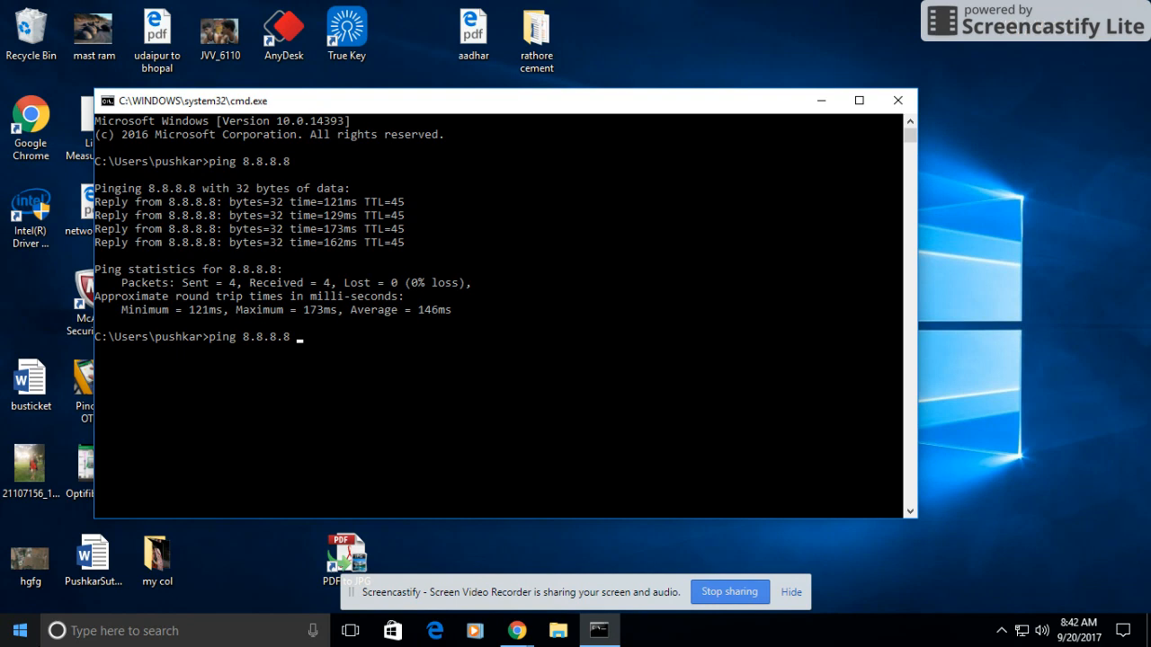
{"action": "type", "text": ">>"}
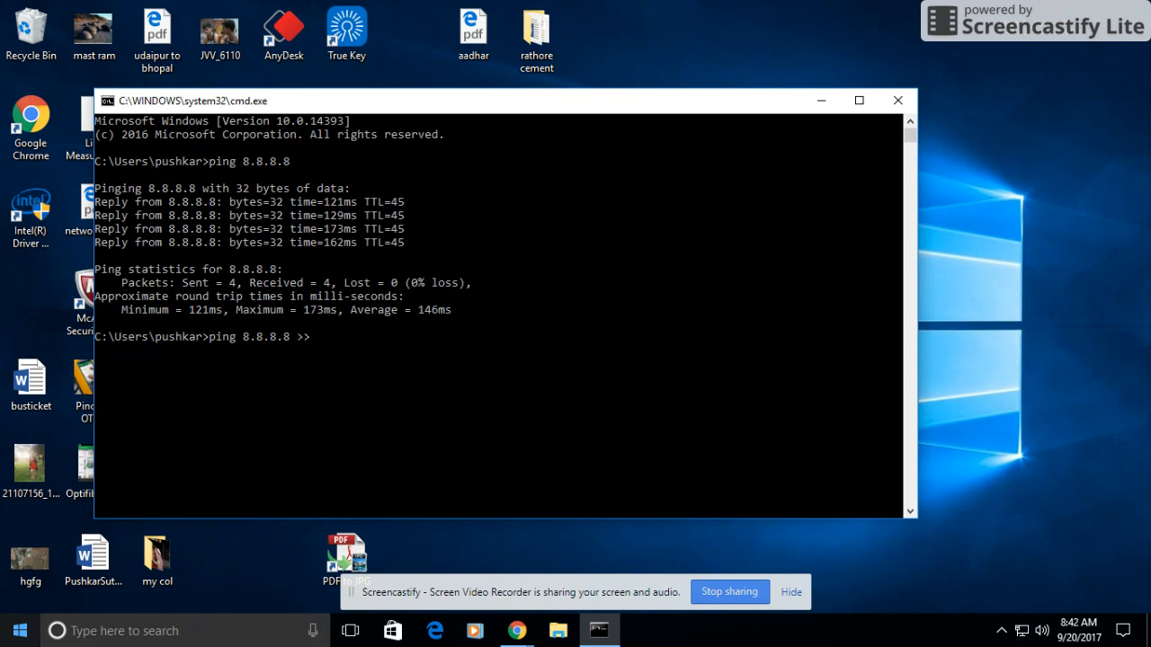
{"action": "type", "text": "D"}
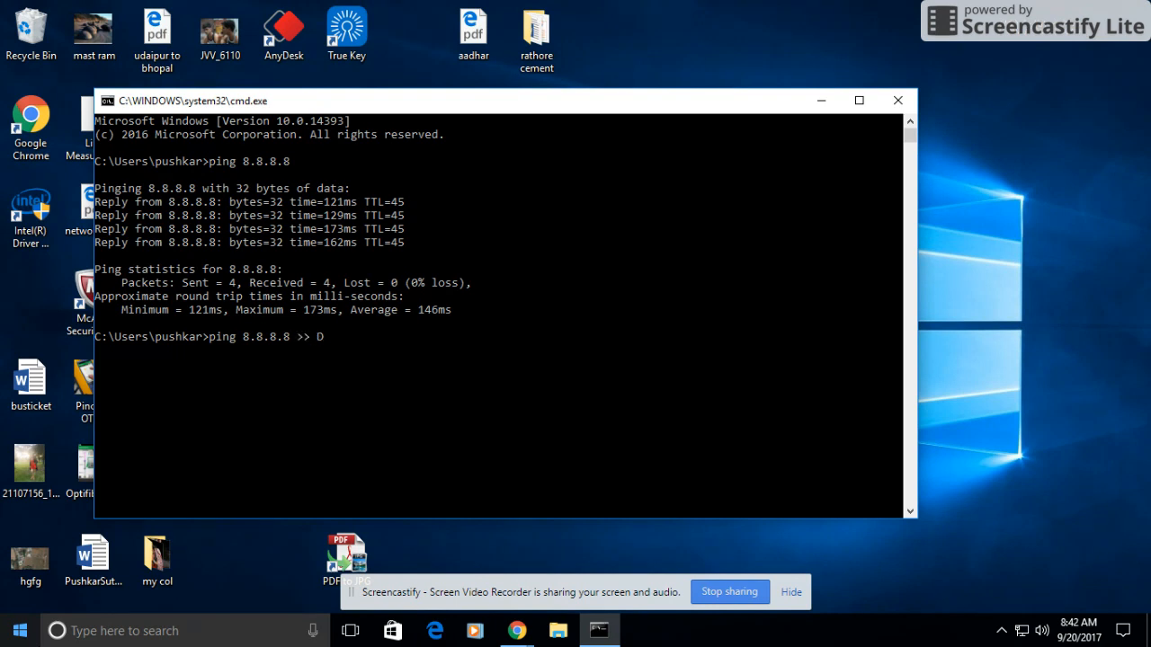
{"action": "type", "text": ":"}
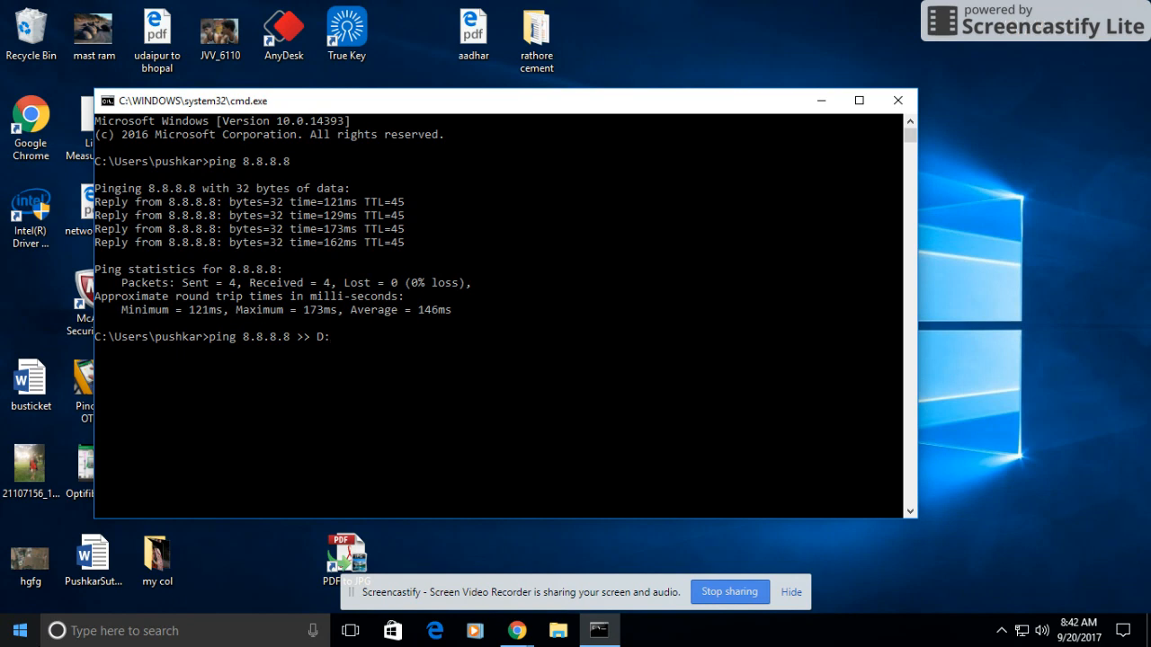
{"action": "type", "text": "\\\\pin"}
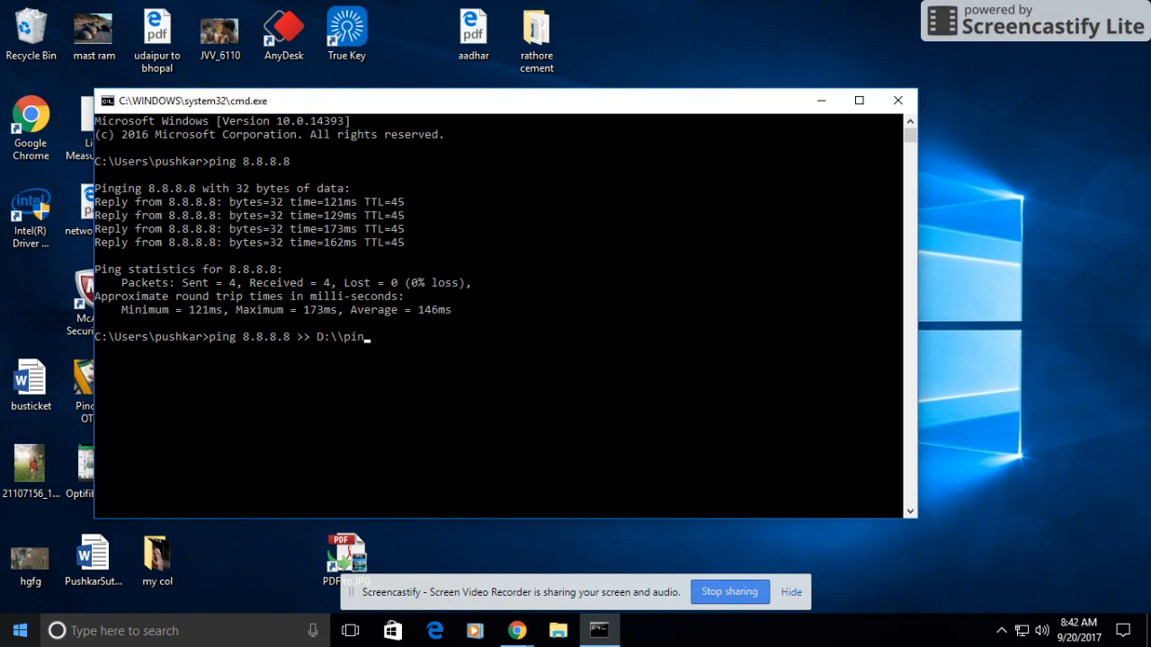
{"action": "type", "text": "g"}
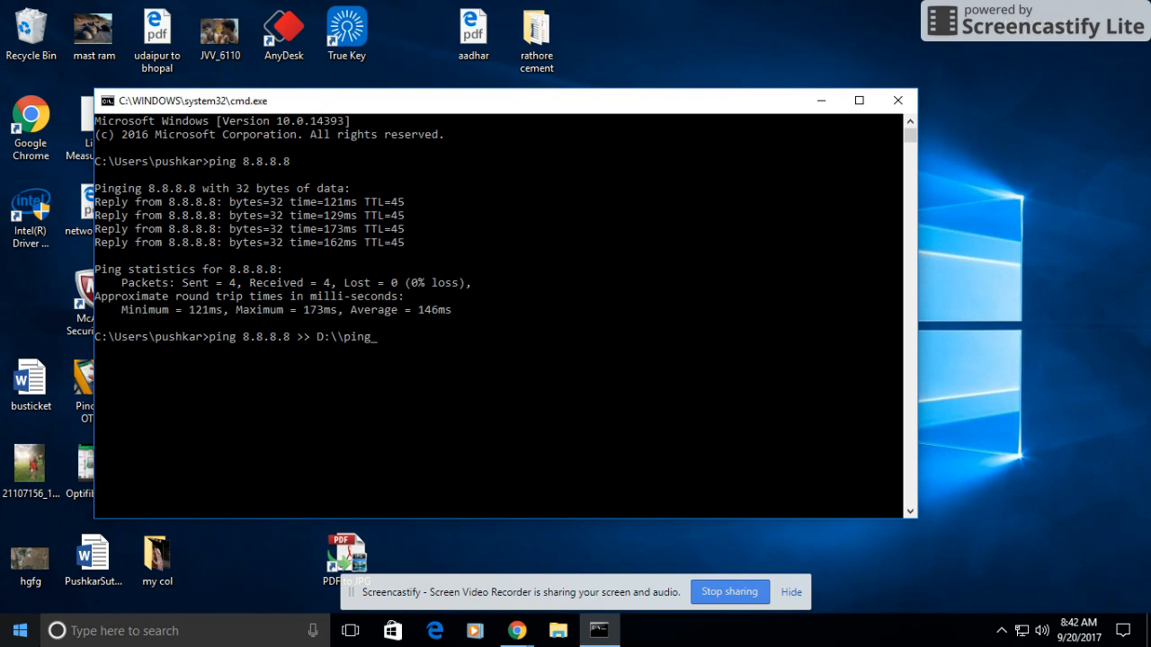
{"action": "type", "text": "_data"}
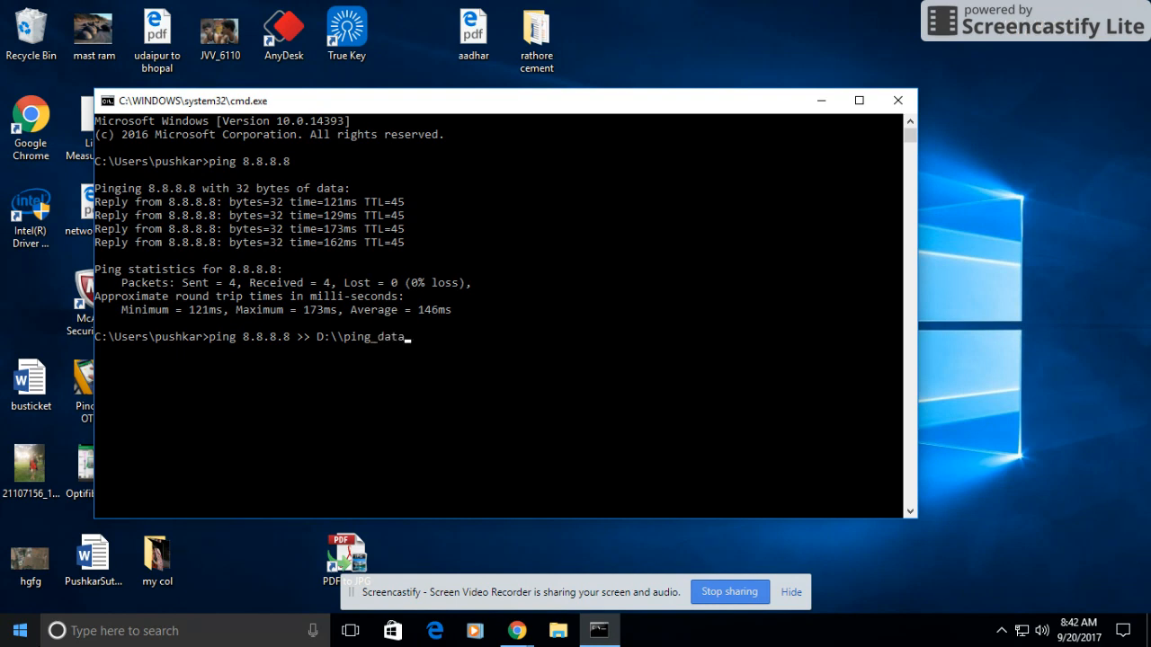
{"action": "type", "text": "."}
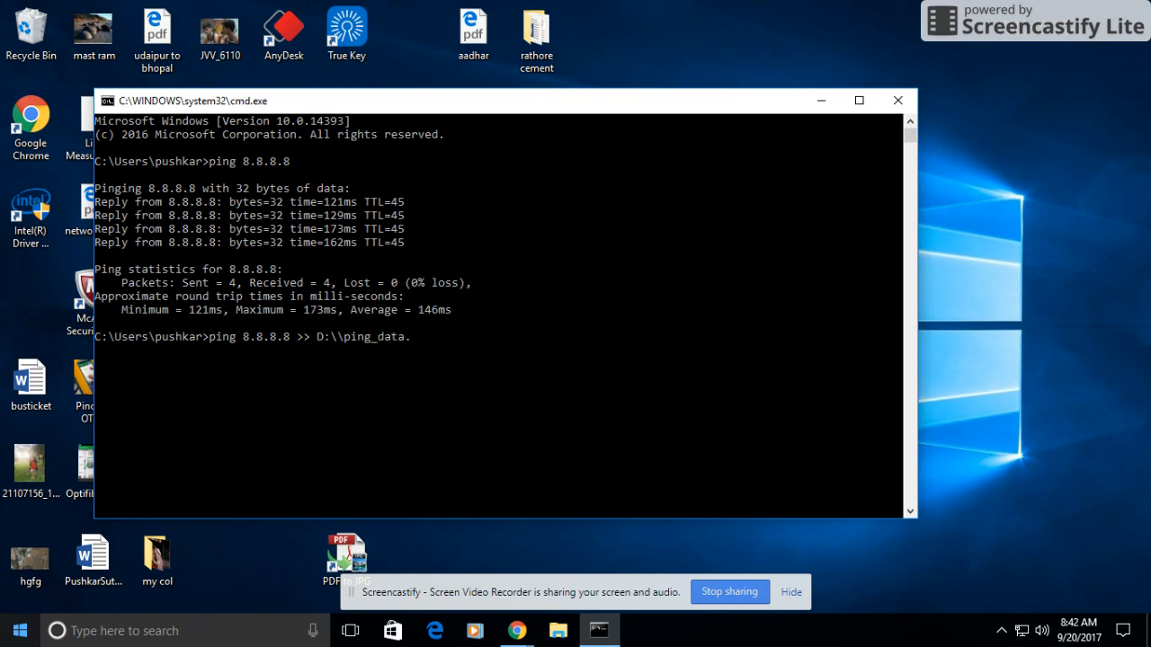
{"action": "type", "text": ".xls"}
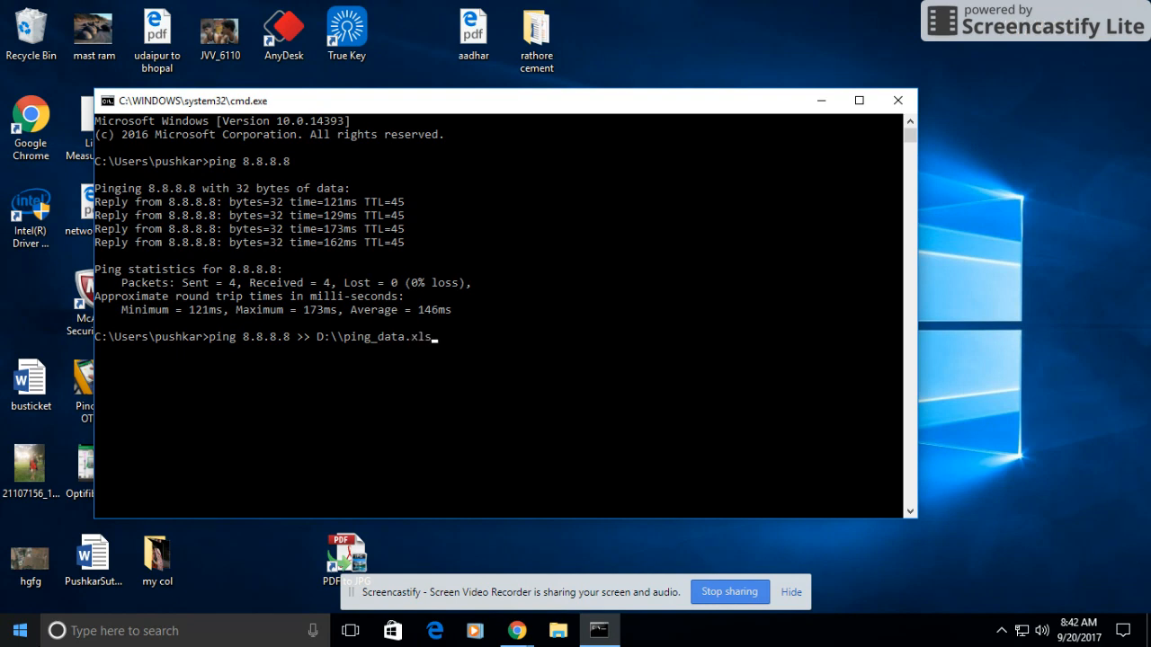
{"action": "key", "text": "enter"}
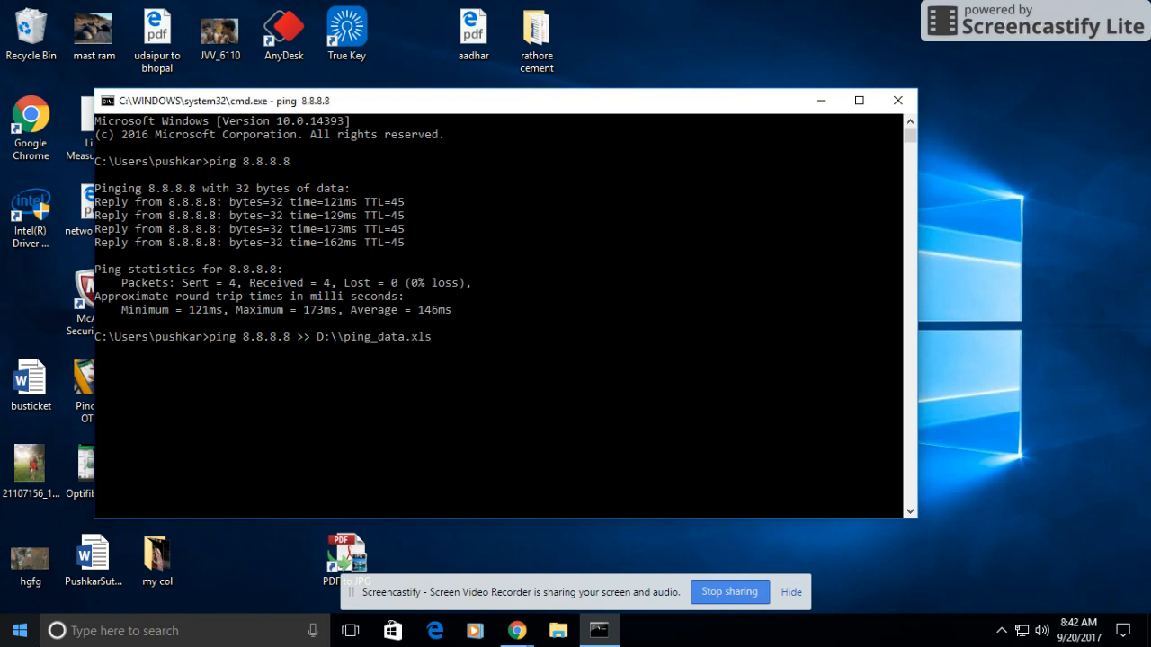
{"action": "mouse_move", "coordinate": [191, 614]}
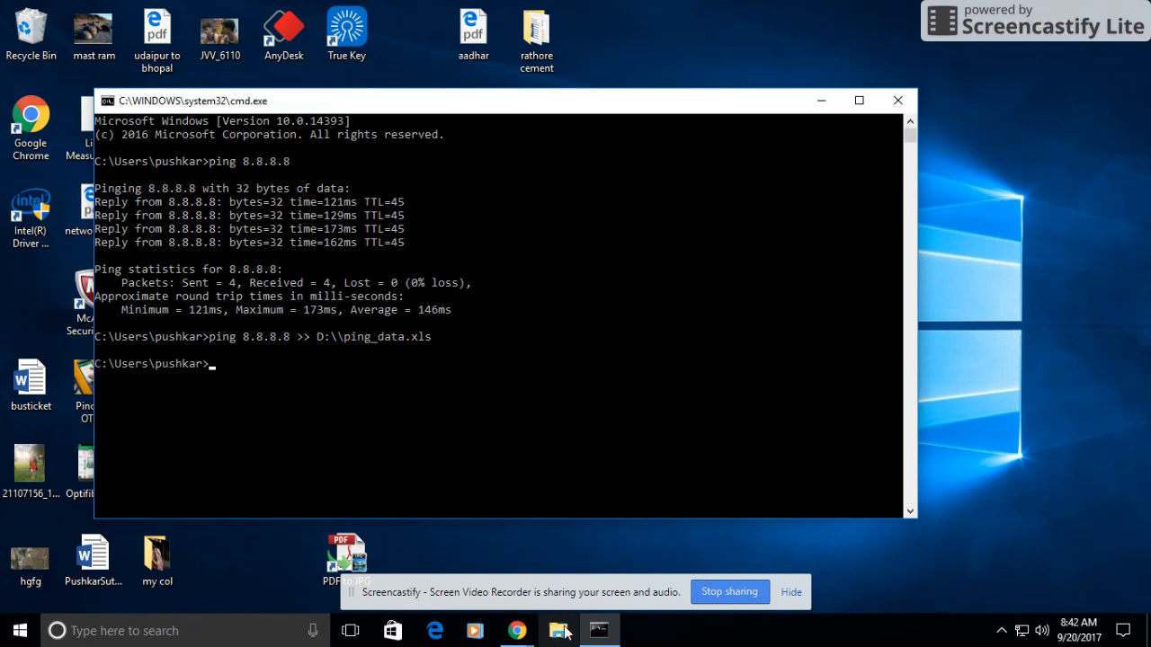
Step: Open ping_data from New Volume (D:) in File Explorer, triggering Excel's format warning
{"action": "left_click", "coordinate": [557, 629]}
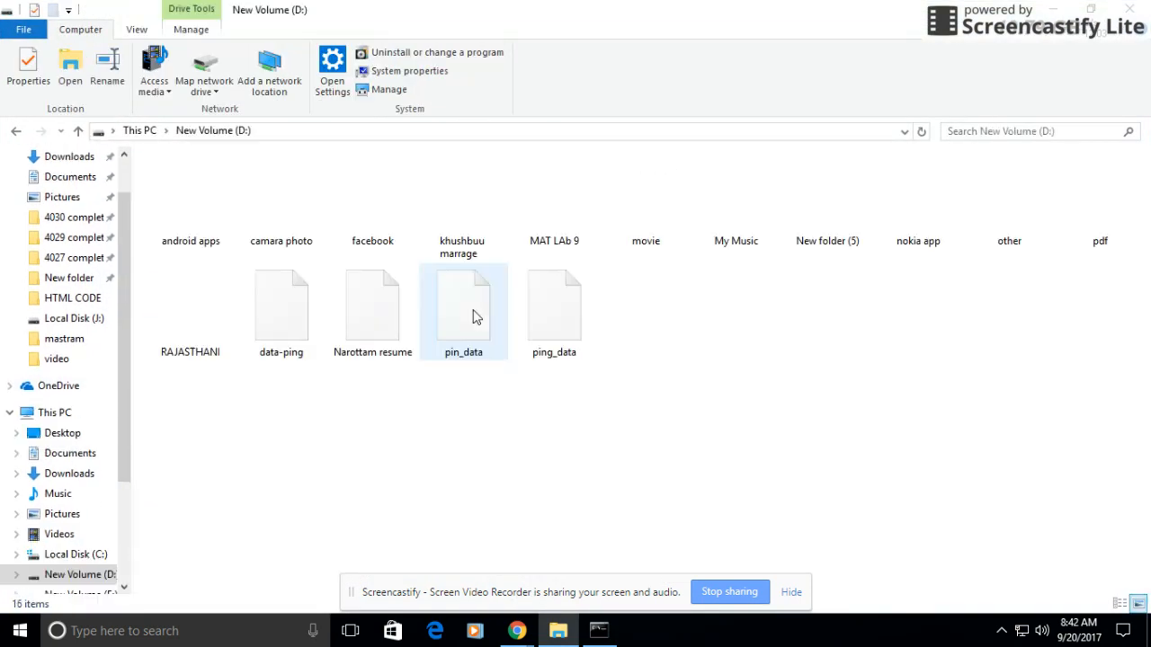
{"action": "left_click", "coordinate": [554, 310]}
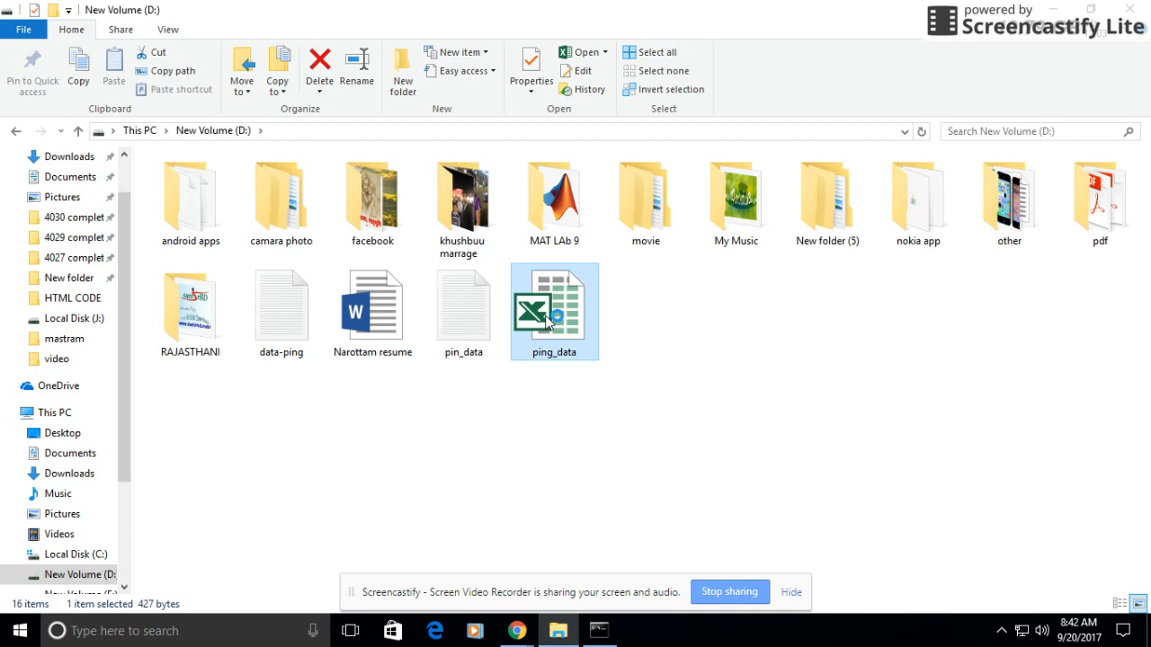
{"action": "double_click", "coordinate": [554, 301]}
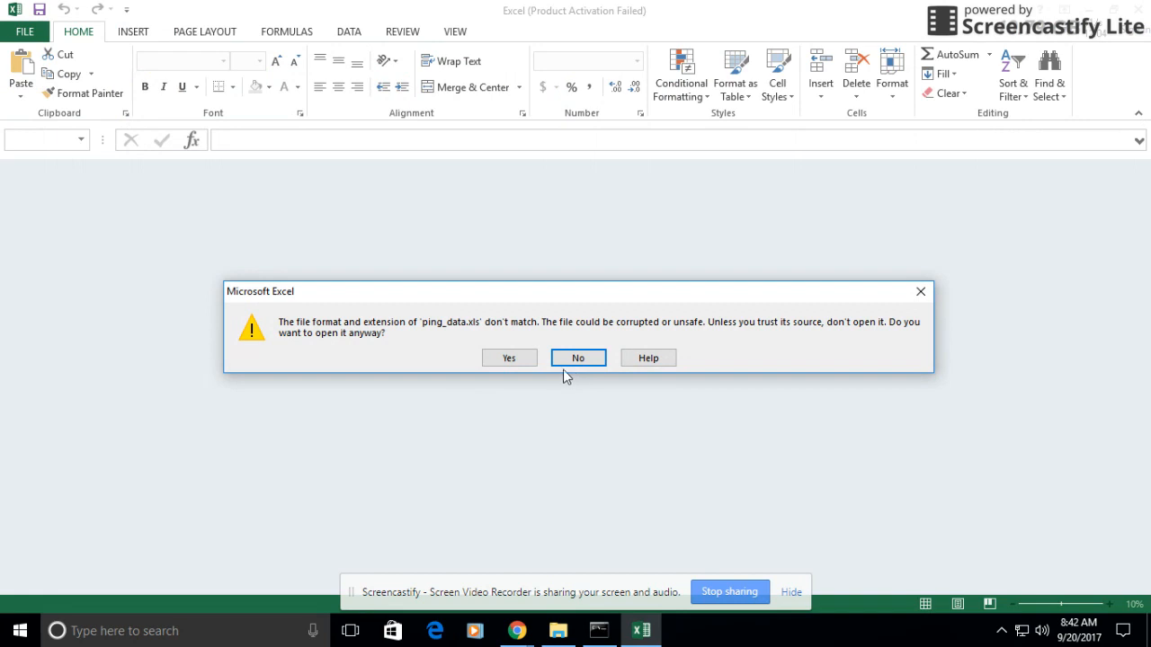
{"action": "left_click", "coordinate": [578, 358]}
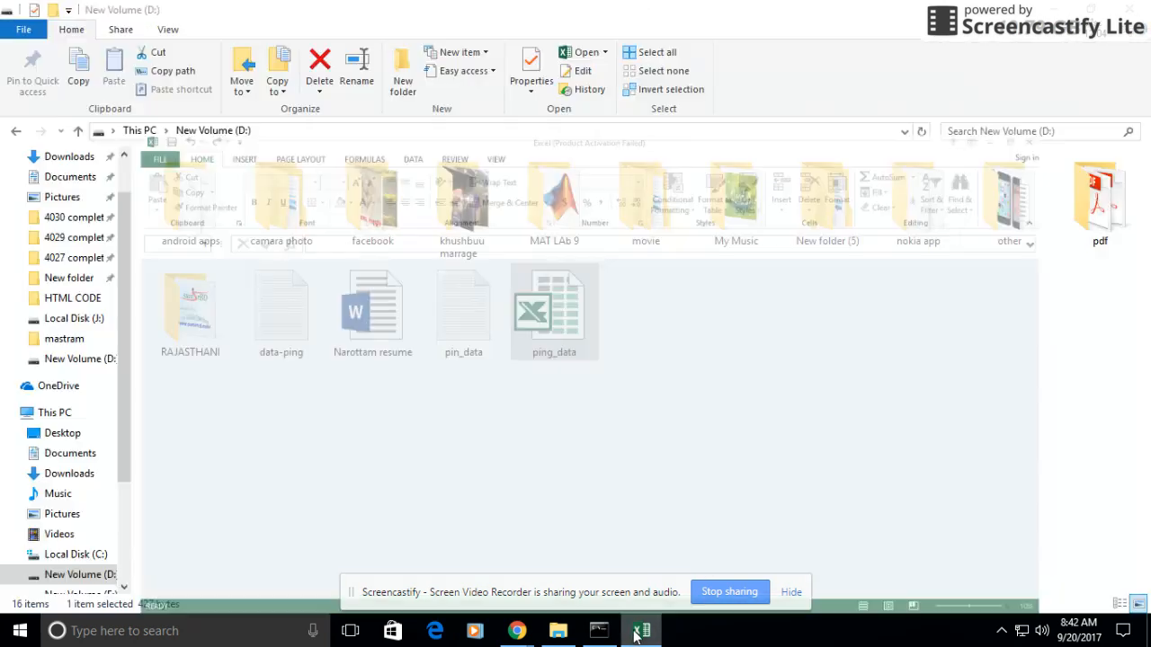
{"action": "left_click", "coordinate": [640, 630]}
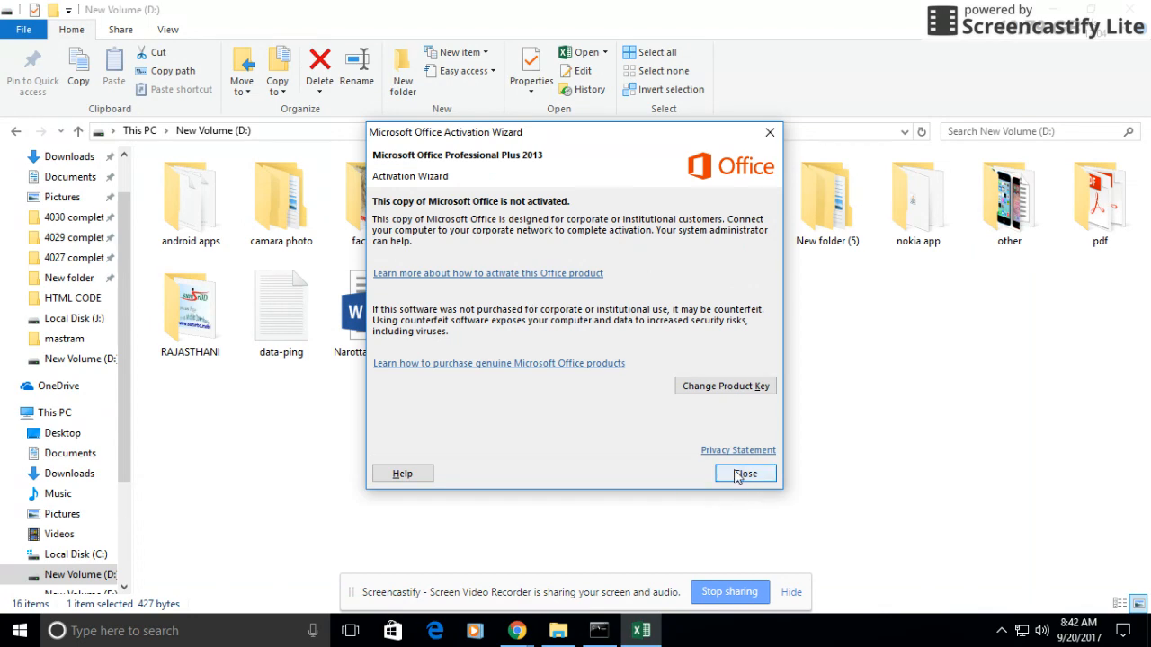
{"action": "left_click", "coordinate": [744, 474]}
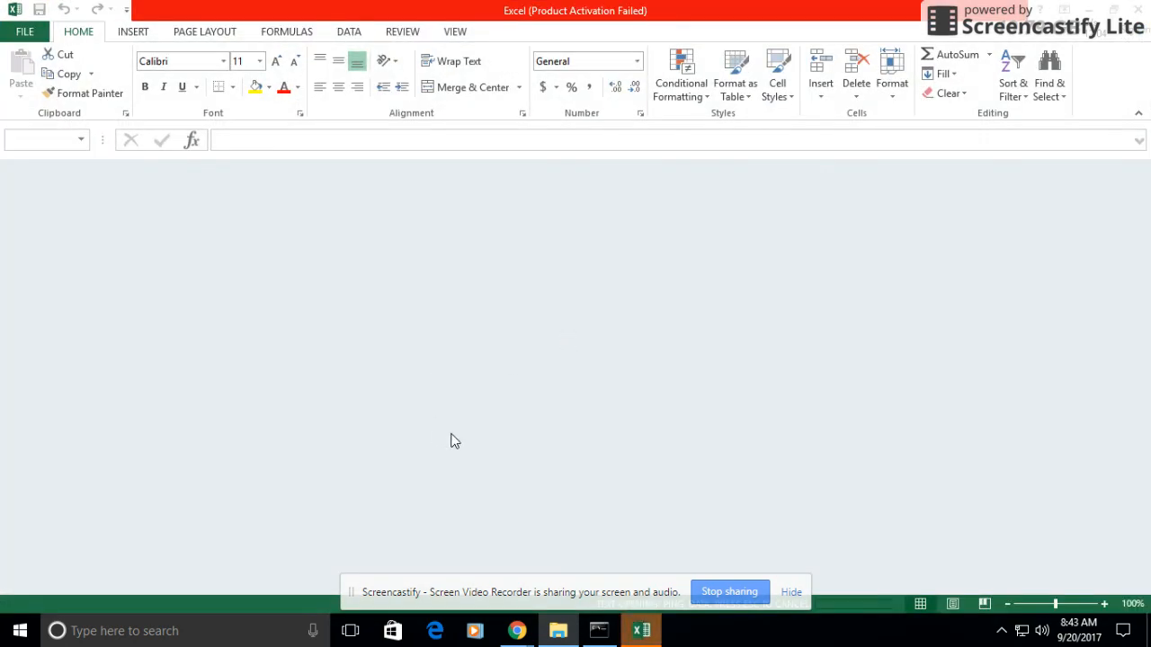
{"action": "mouse_move", "coordinate": [479, 330]}
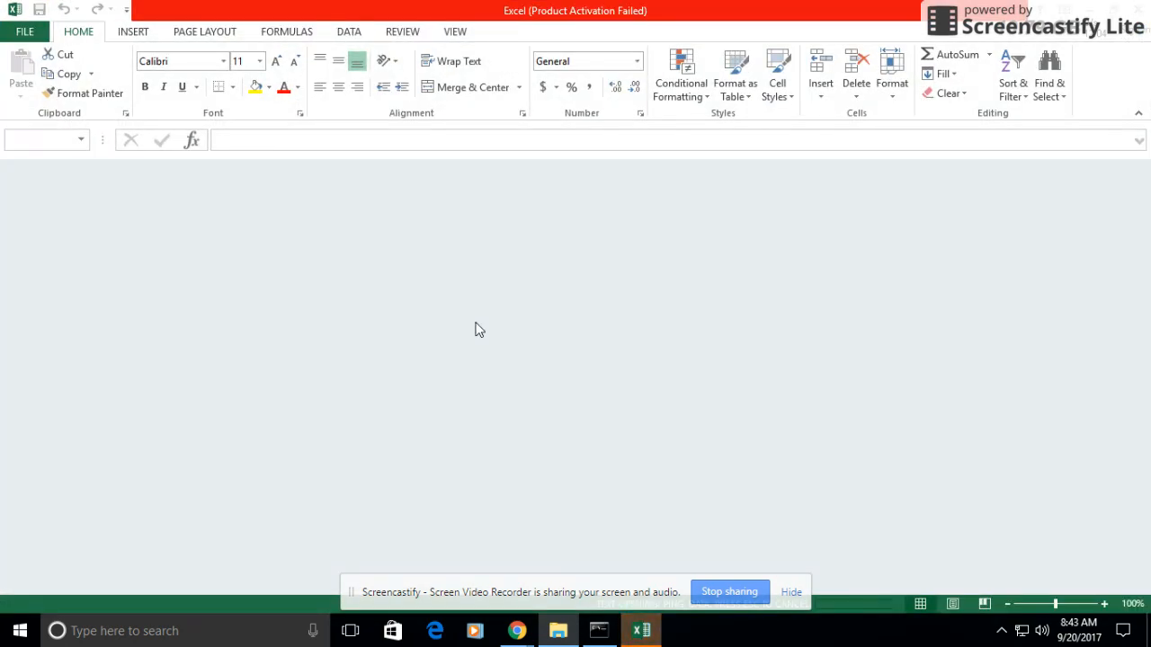
{"action": "mouse_move", "coordinate": [877, 514]}
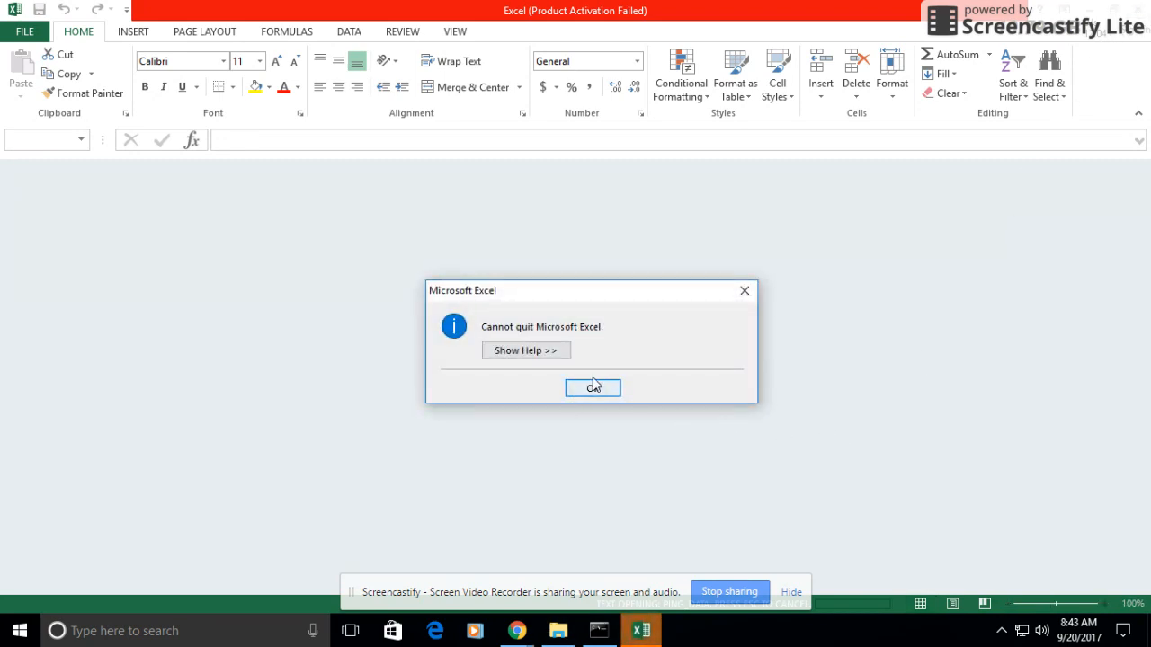
{"action": "left_click", "coordinate": [593, 387]}
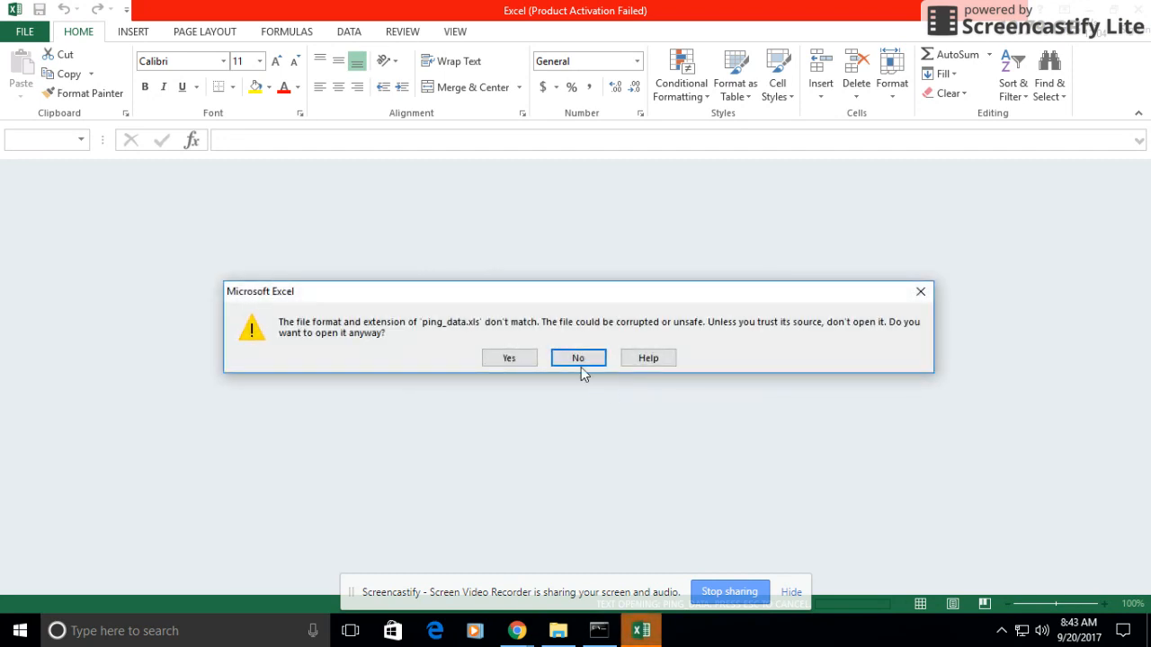
Step: Accept the format warning so ping_data's replies and statistics appear in Excel
{"action": "left_click", "coordinate": [509, 357]}
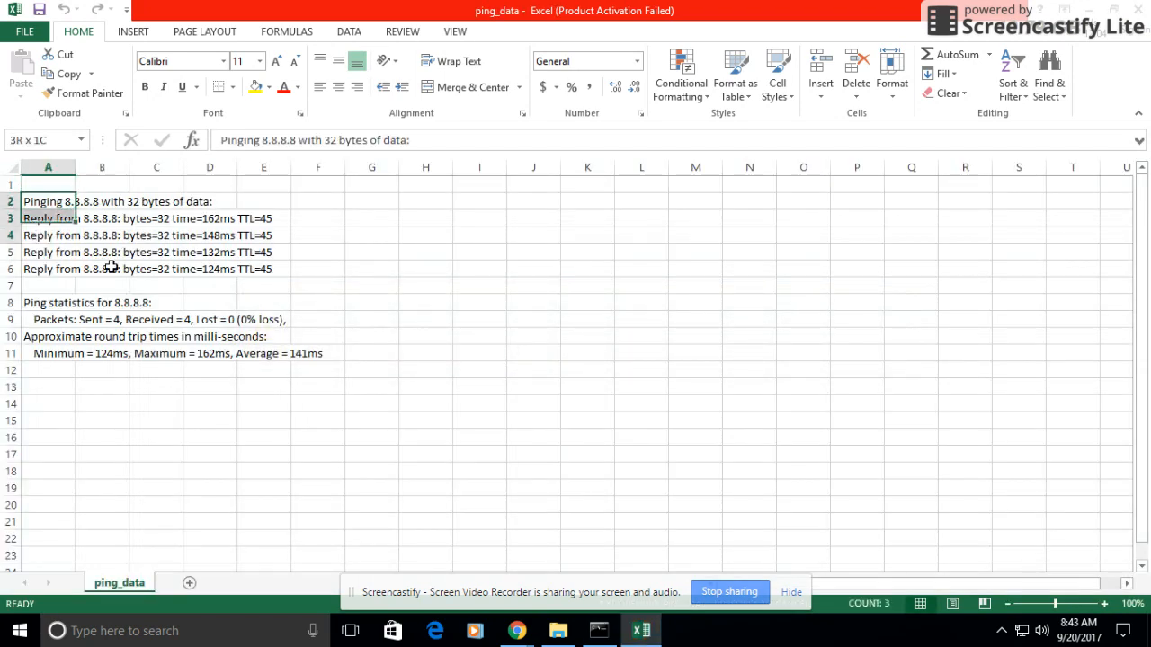
{"action": "left_click", "coordinate": [317, 403]}
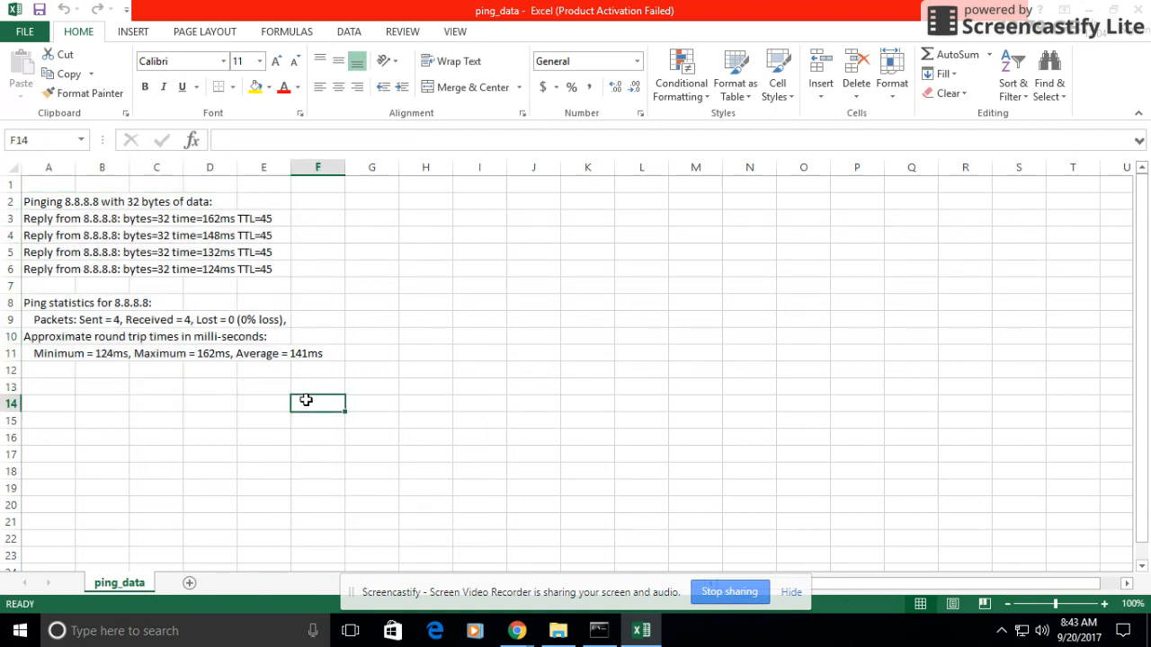